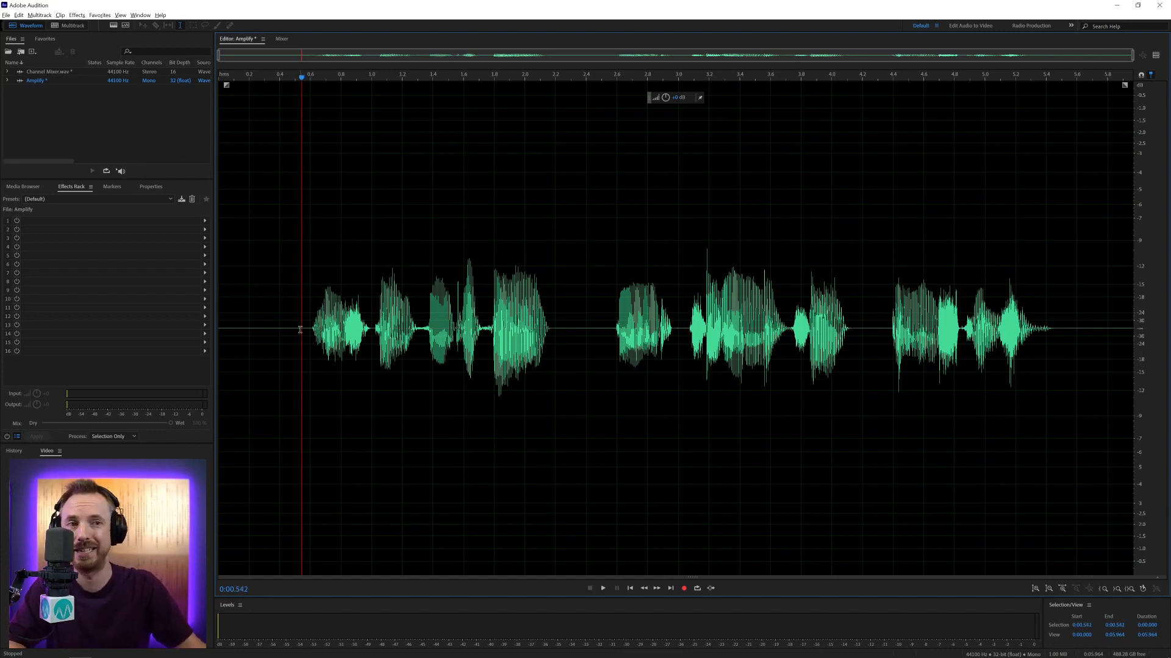
Step: Bring up the Effect - Amplify dialog from the Amplitude and Compression effects
left_click(75, 14)
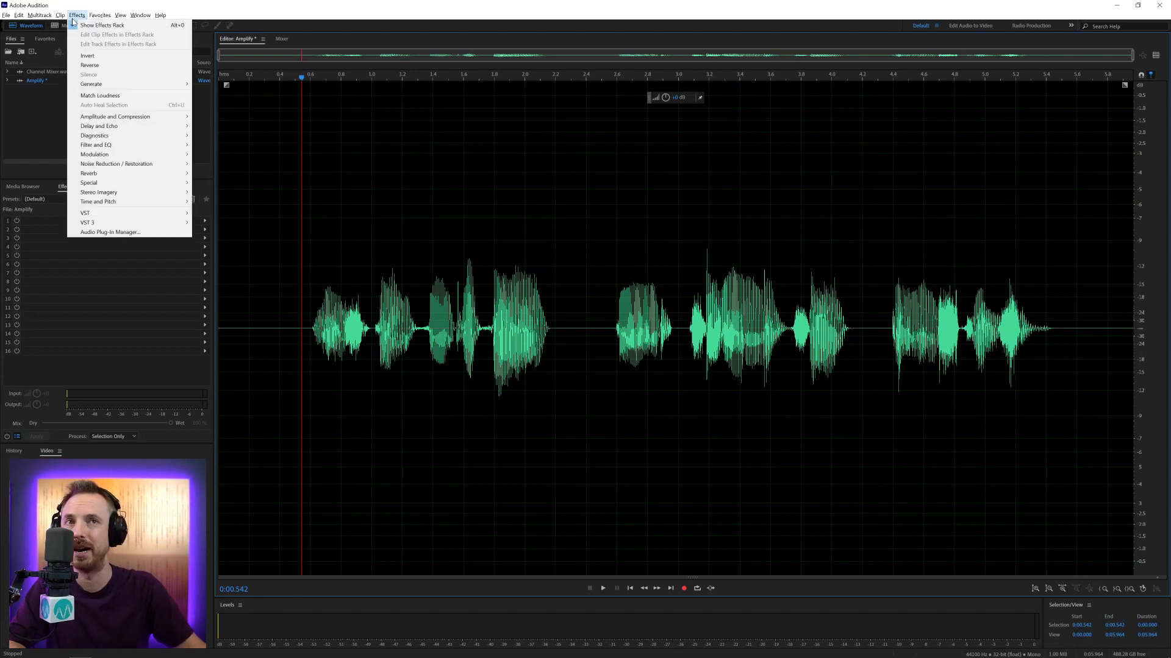
mouse_move(115, 117)
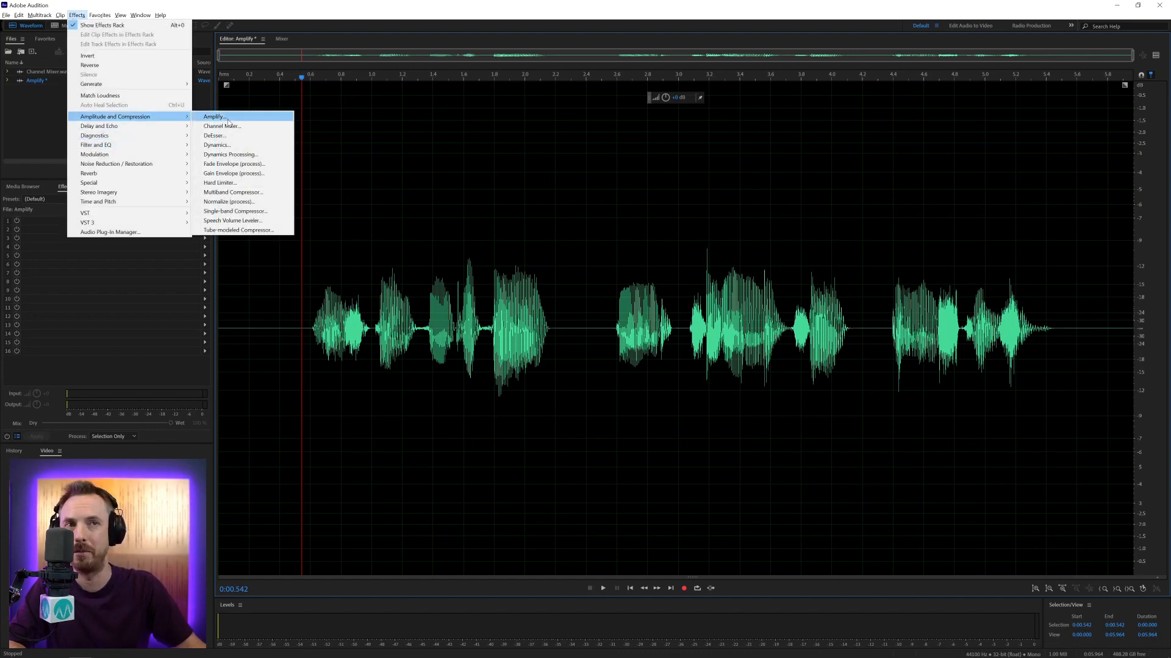
left_click(215, 117)
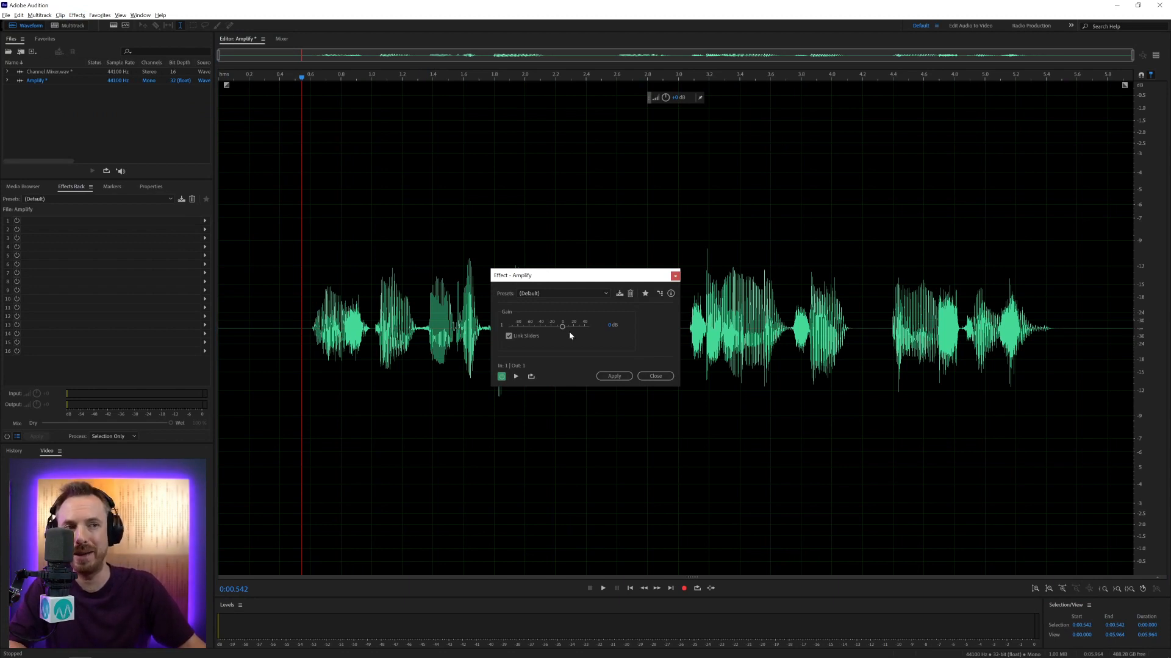
mouse_move(591, 380)
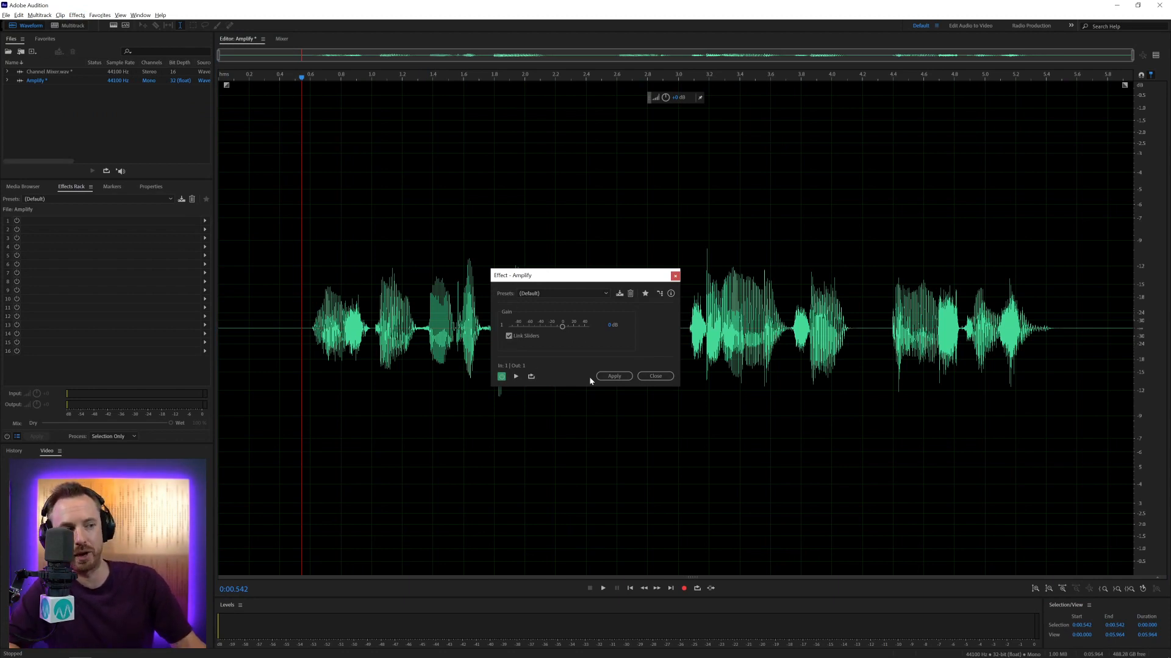
left_click(601, 587)
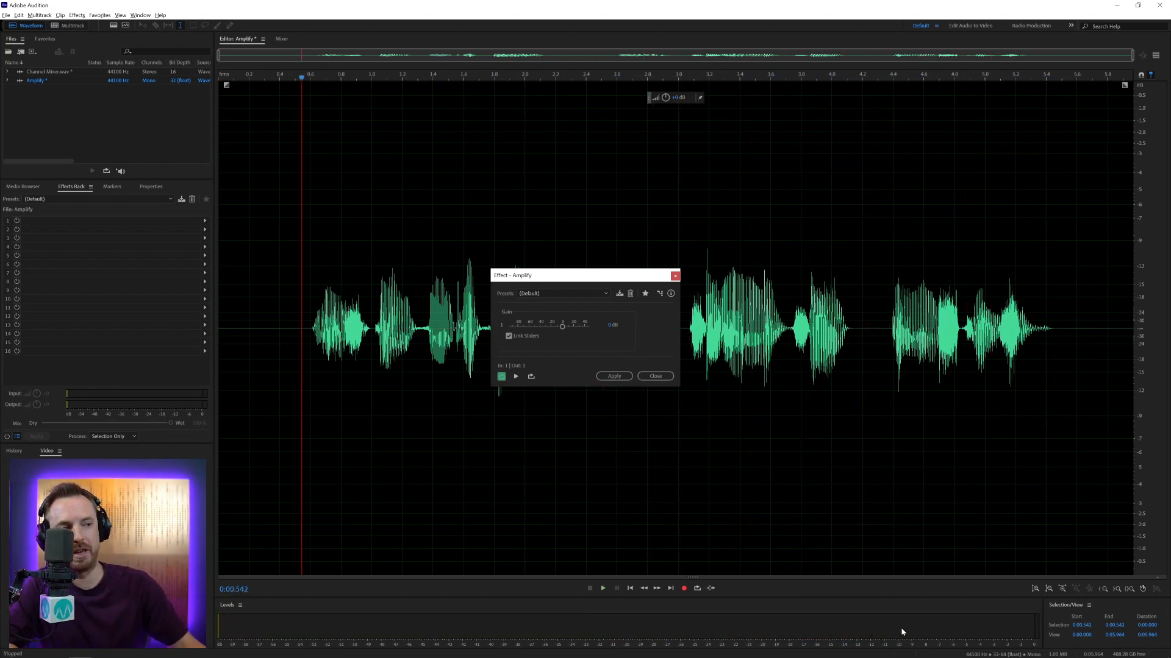
mouse_move(633, 478)
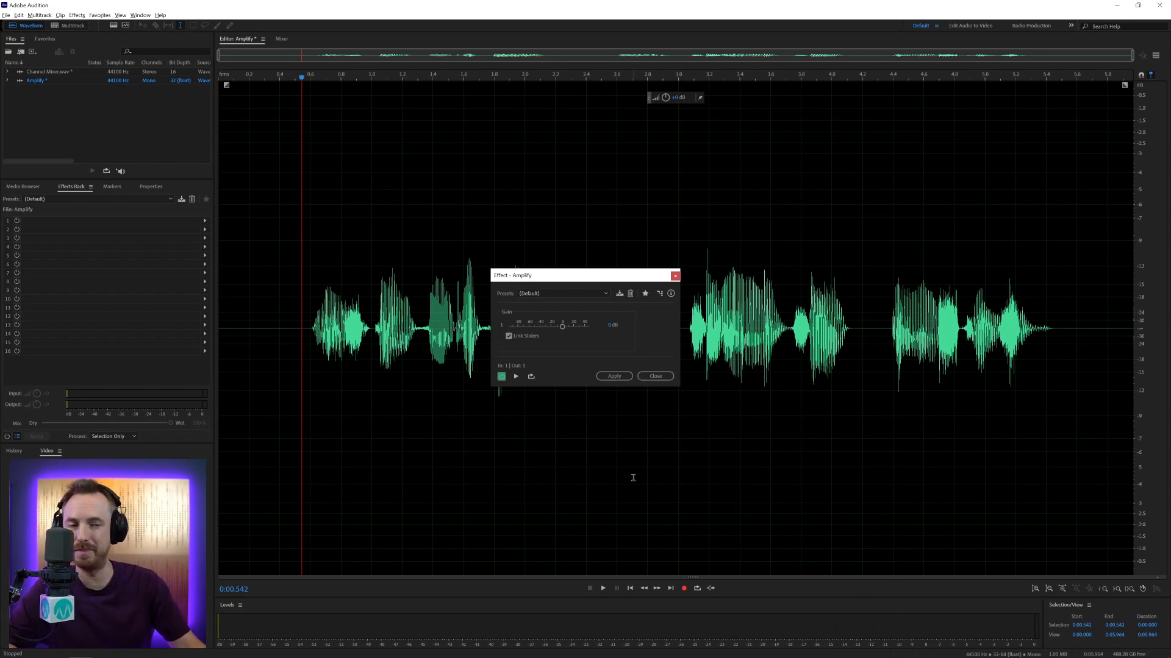
mouse_move(567, 338)
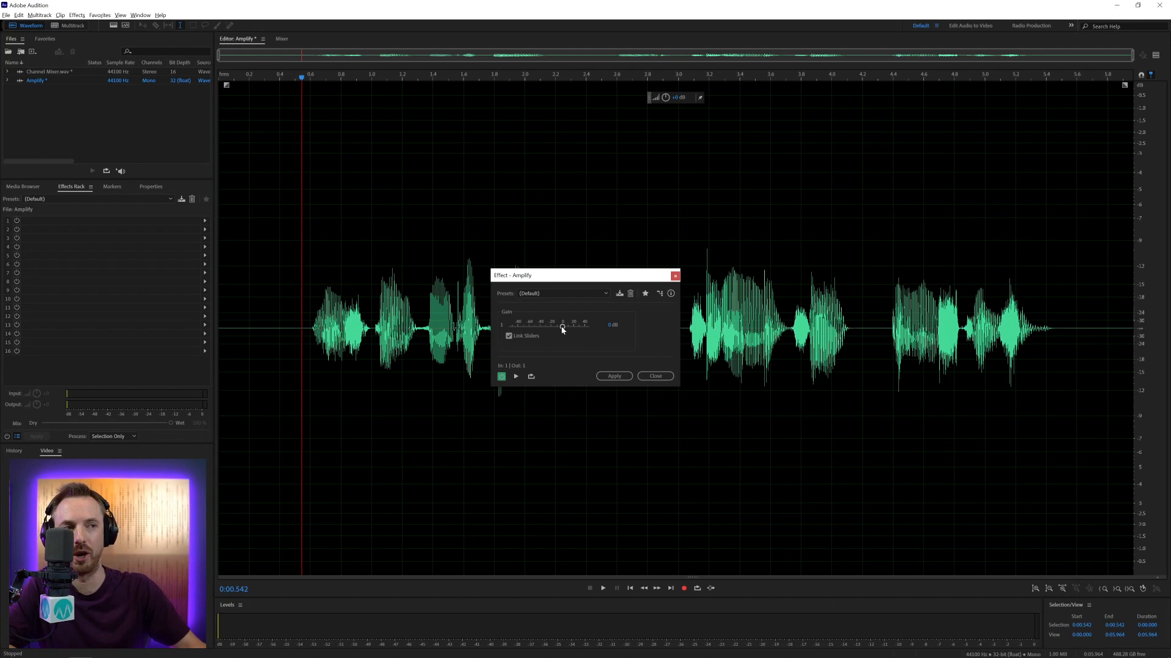
Step: Raise the Gain slider above 0 dB and review the boost amounts in the Presets list
left_click_drag(562, 326, 567, 326)
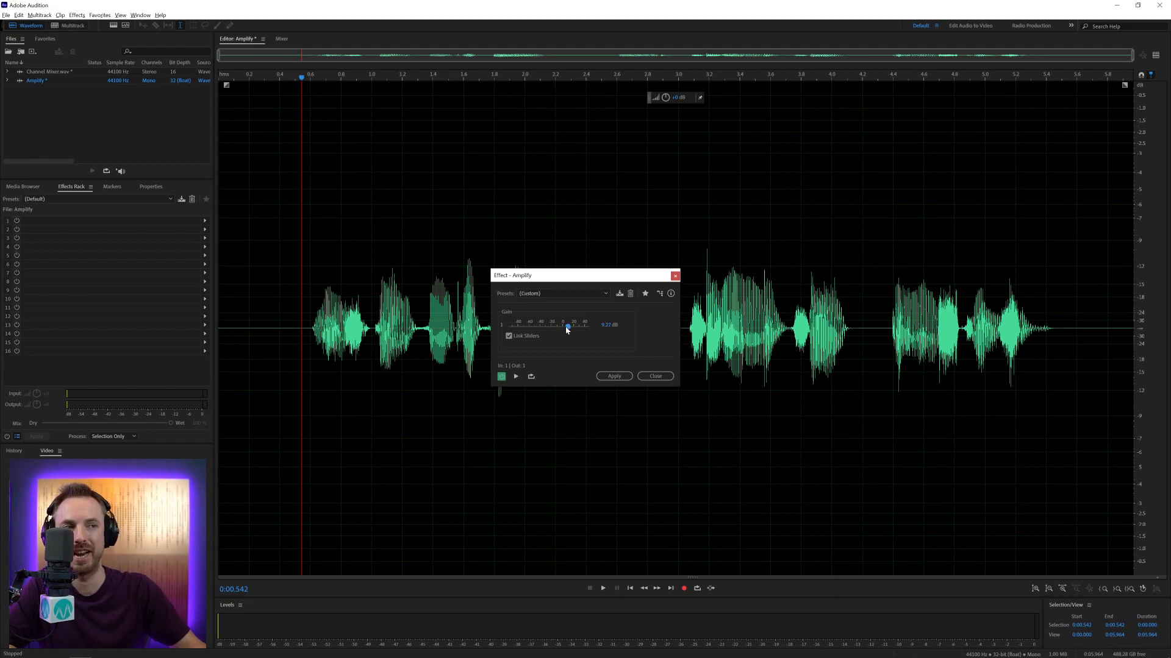
left_click_drag(567, 328, 567, 328)
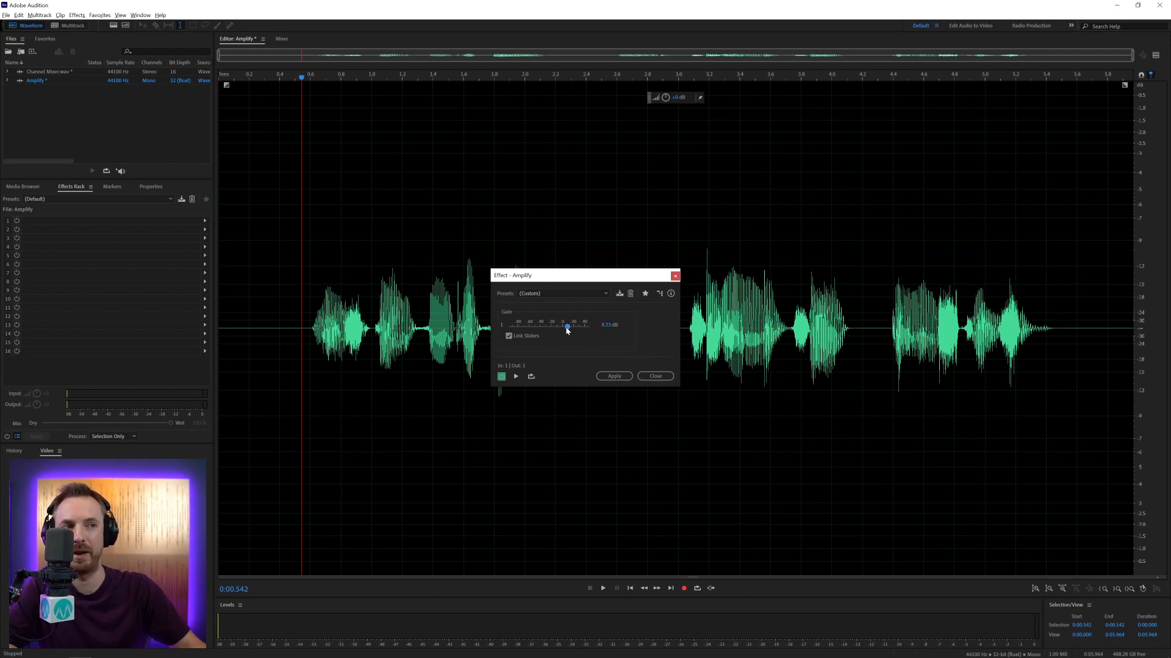
left_click_drag(566, 328, 566, 327)
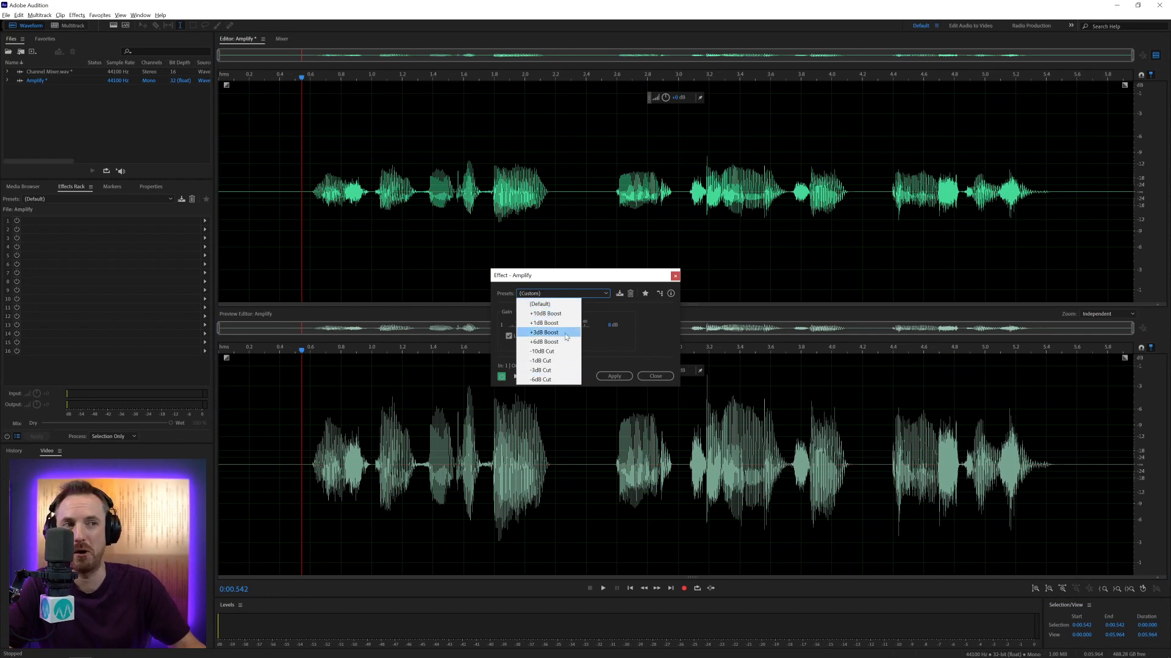
mouse_move(545, 322)
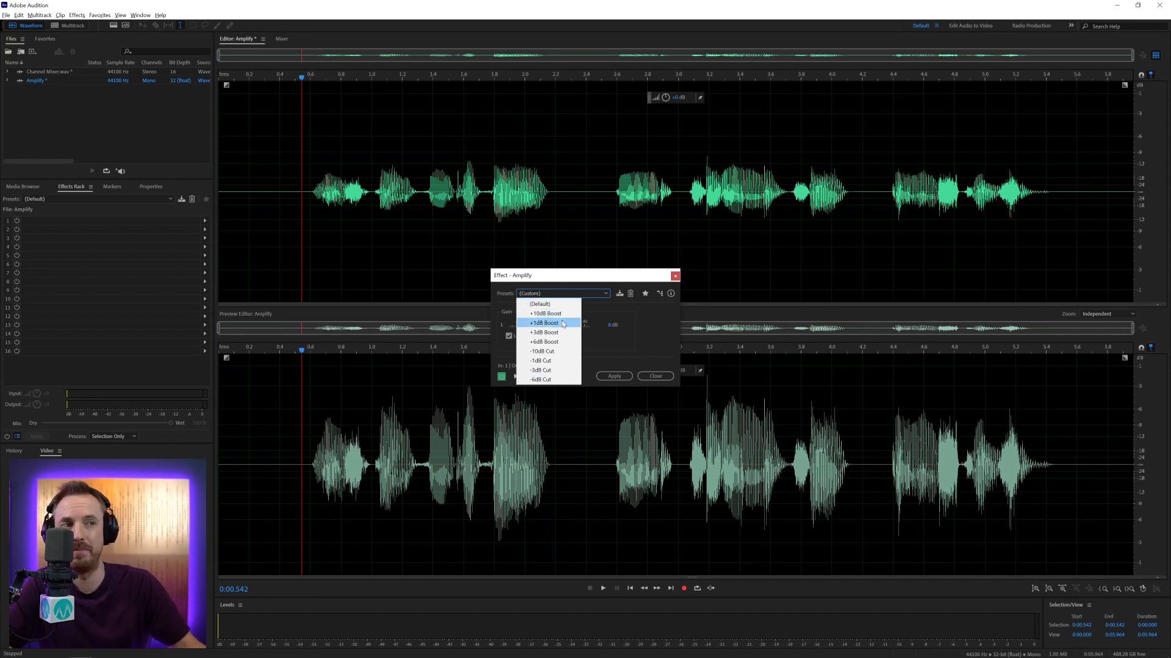
mouse_move(551, 361)
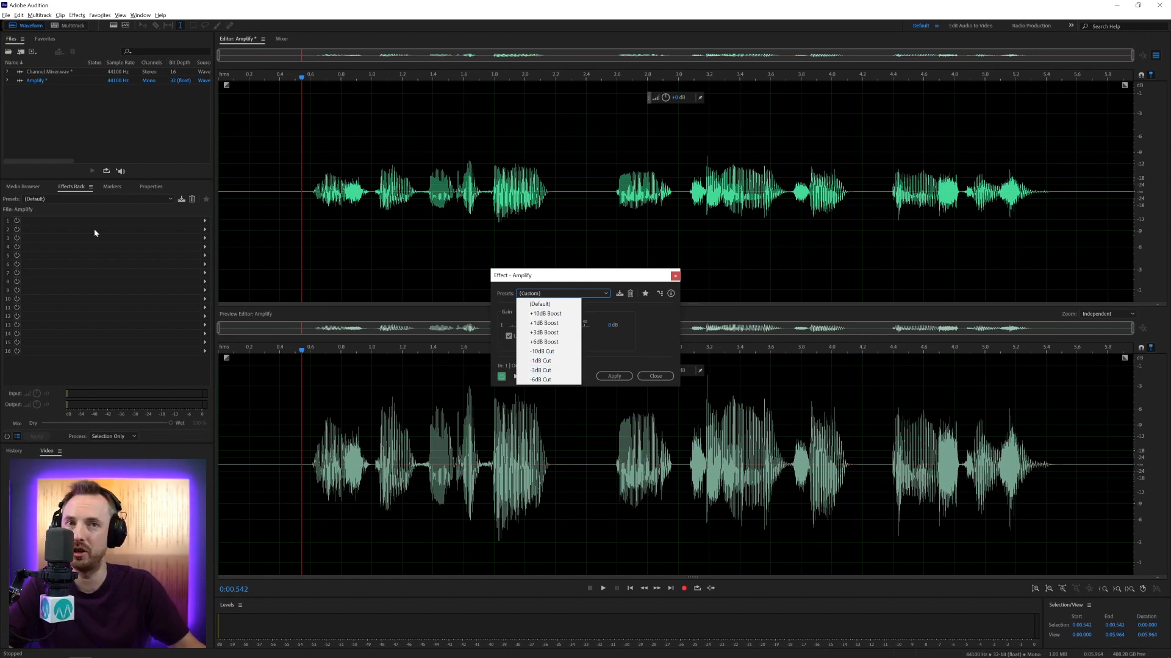
left_click(655, 376)
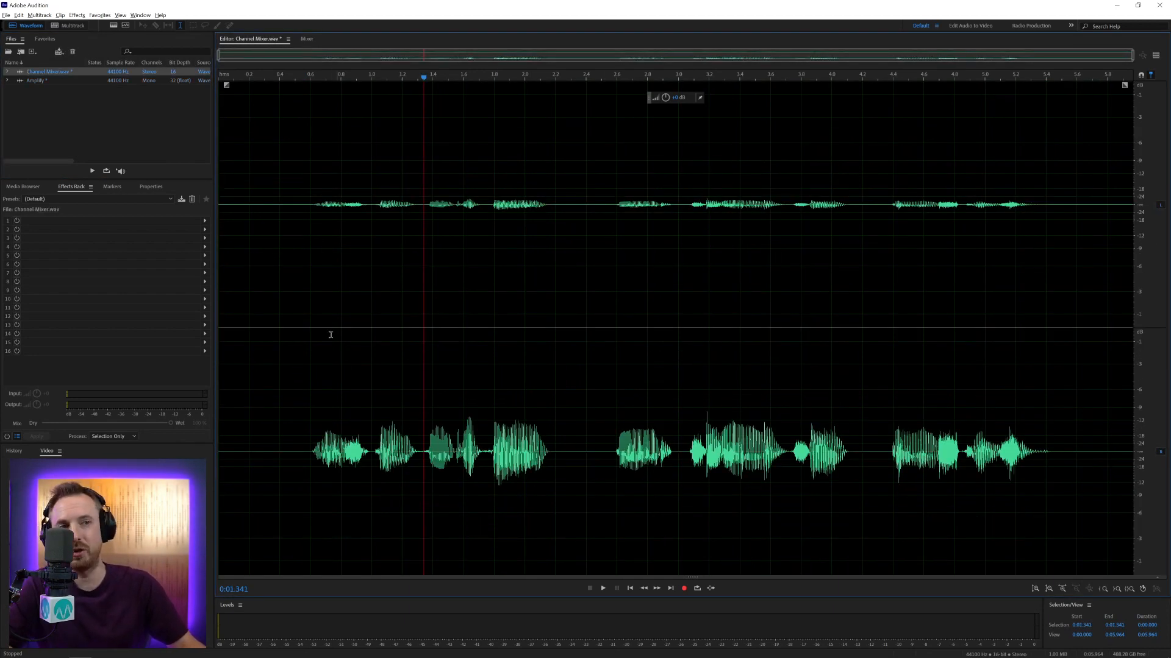
Step: Place the playhead at about 2.4 seconds in the Channel Mixer.wav stereo clip
left_click(601, 588)
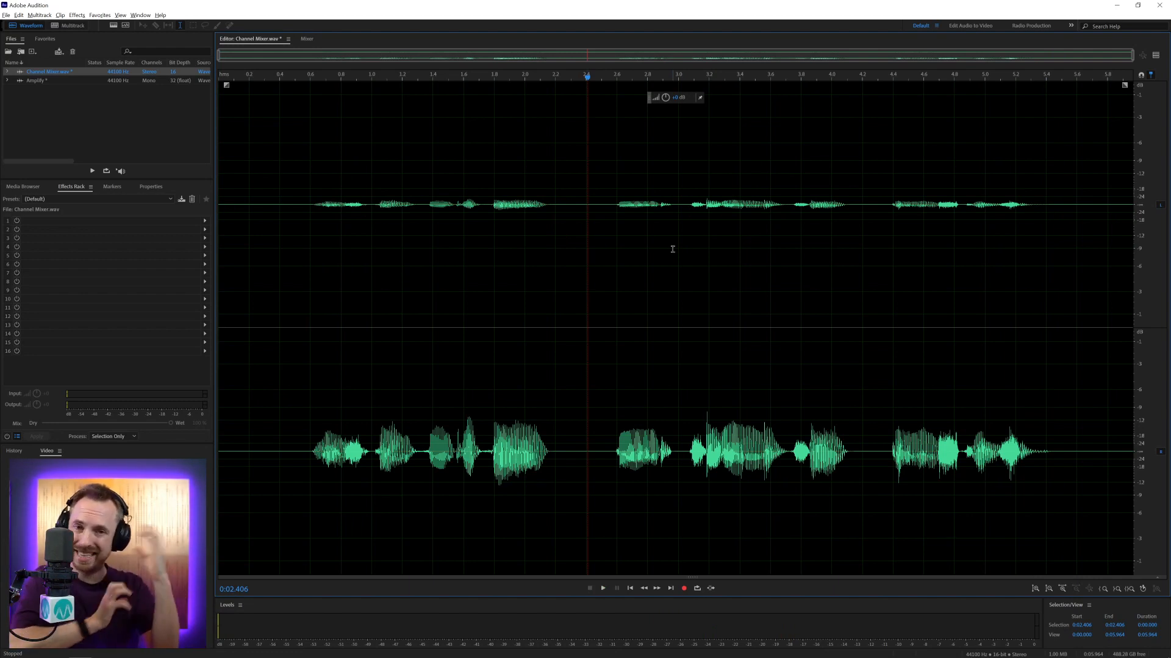
mouse_move(170, 141)
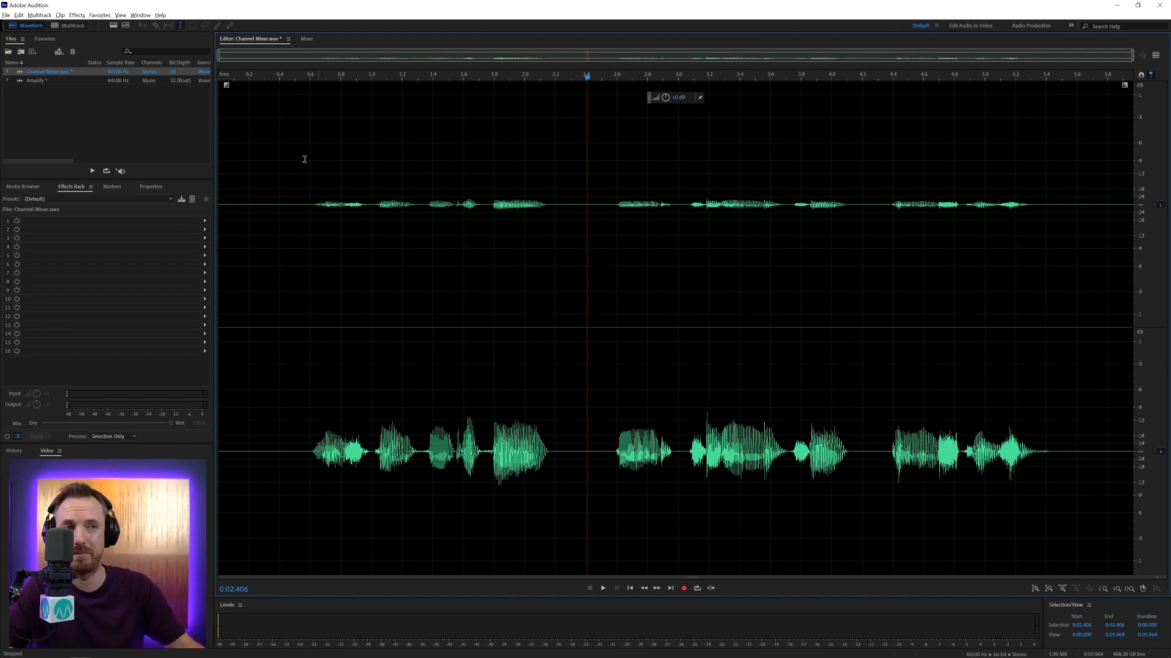
Step: Apply the Channel Mixer effect with the Fill Left with Right preset to the clip
left_click(76, 15)
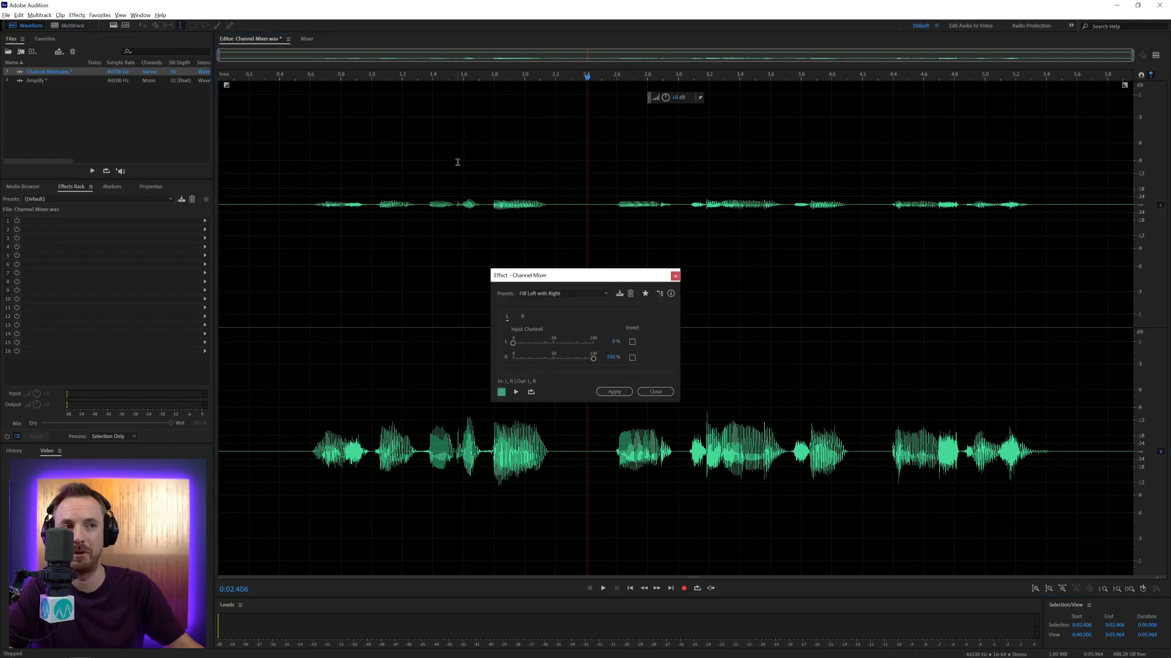
left_click(563, 293)
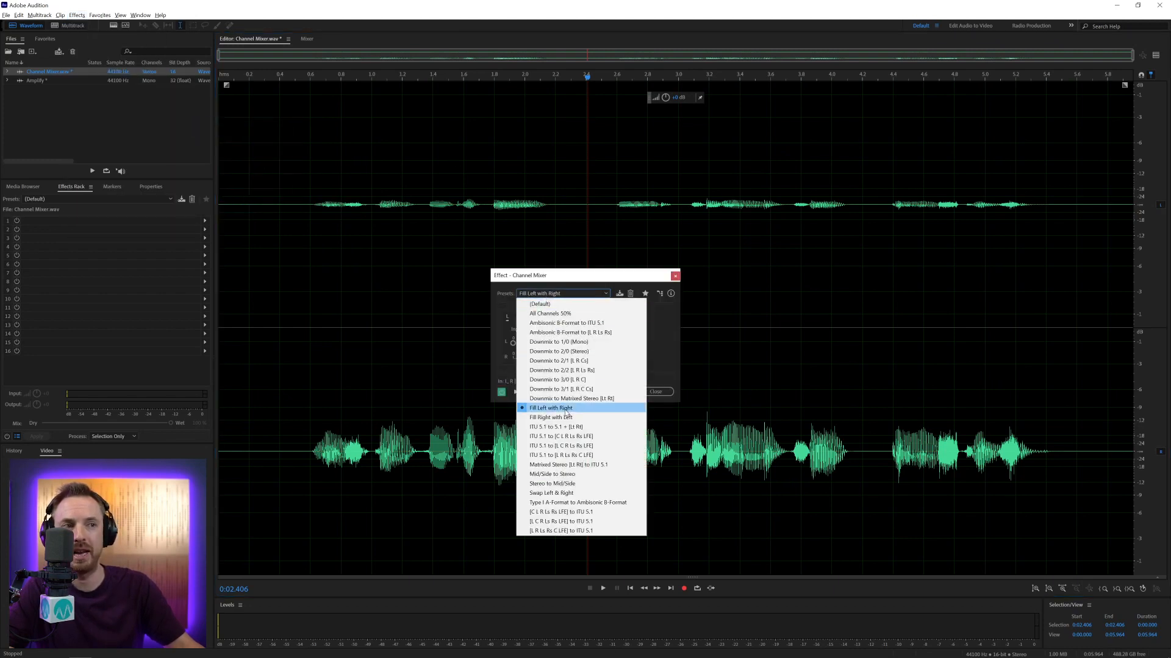
left_click(551, 409)
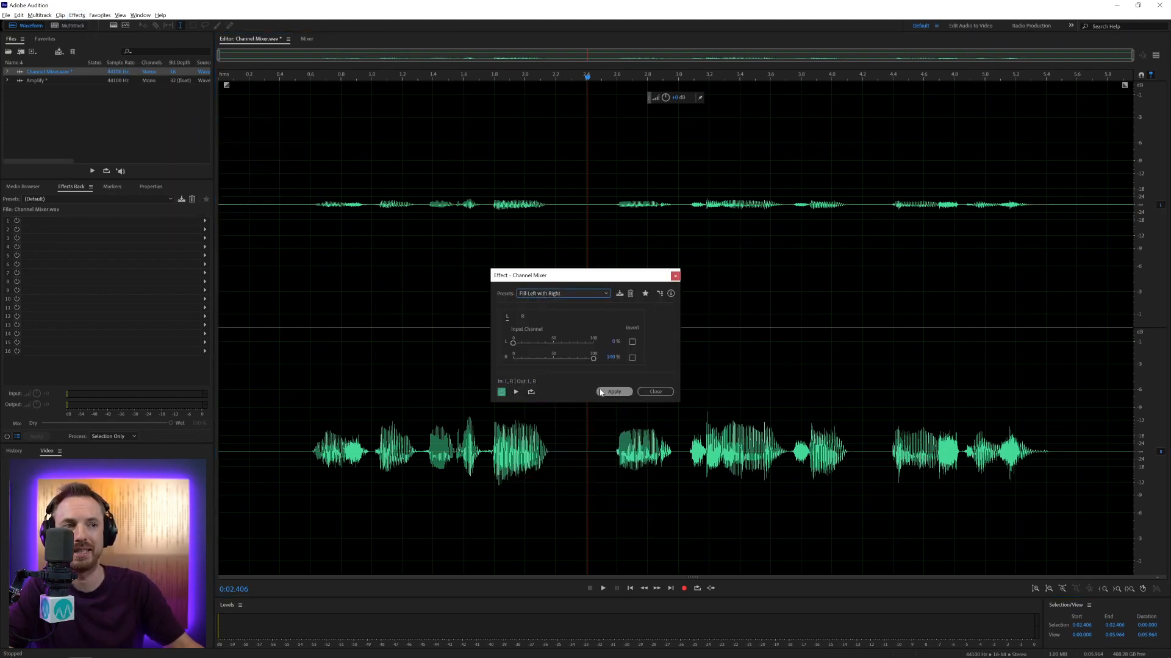
left_click(614, 392)
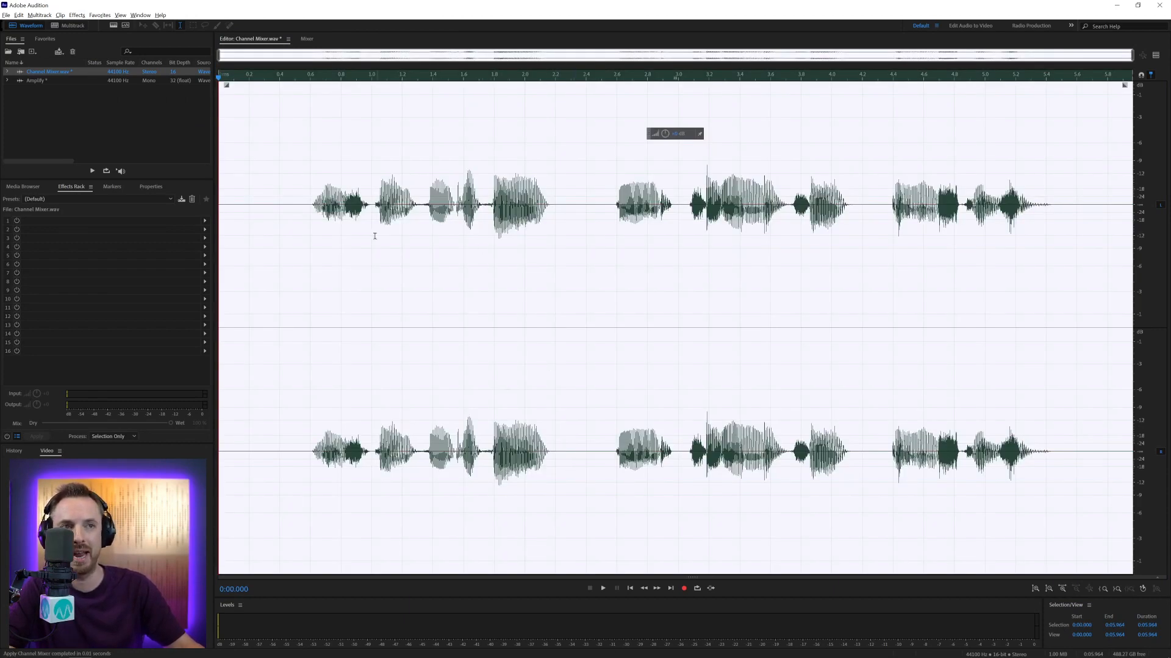
Step: Undo the fill and reopen Channel Mixer with the Swap Left & Right preset selected
left_click(603, 588)
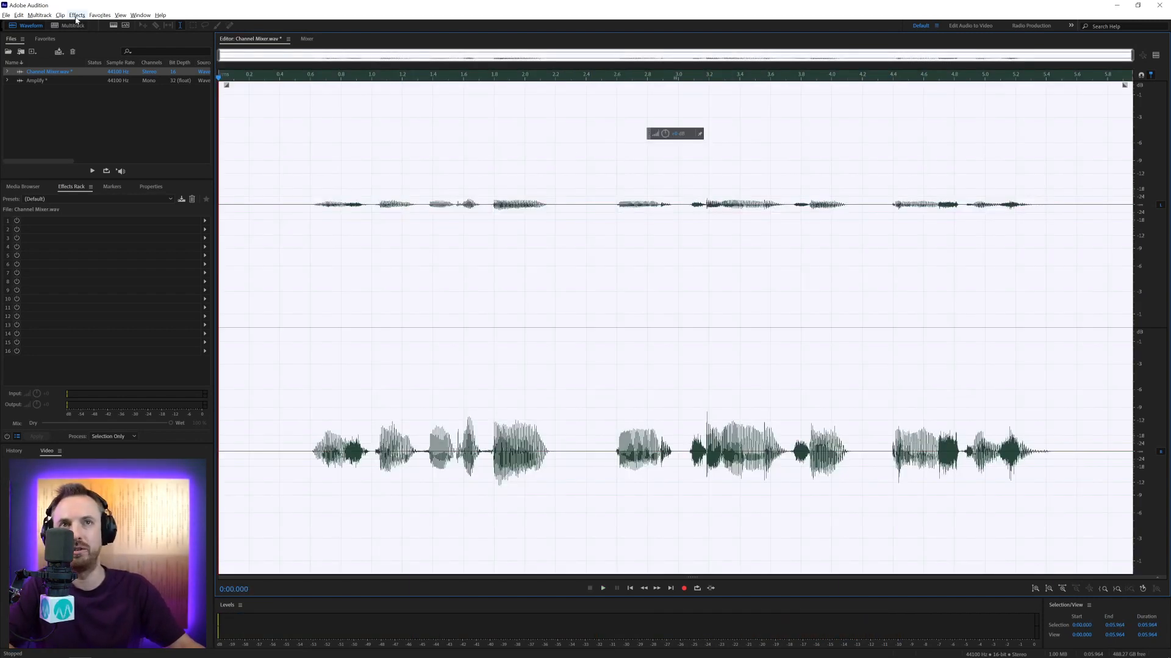
left_click(77, 15)
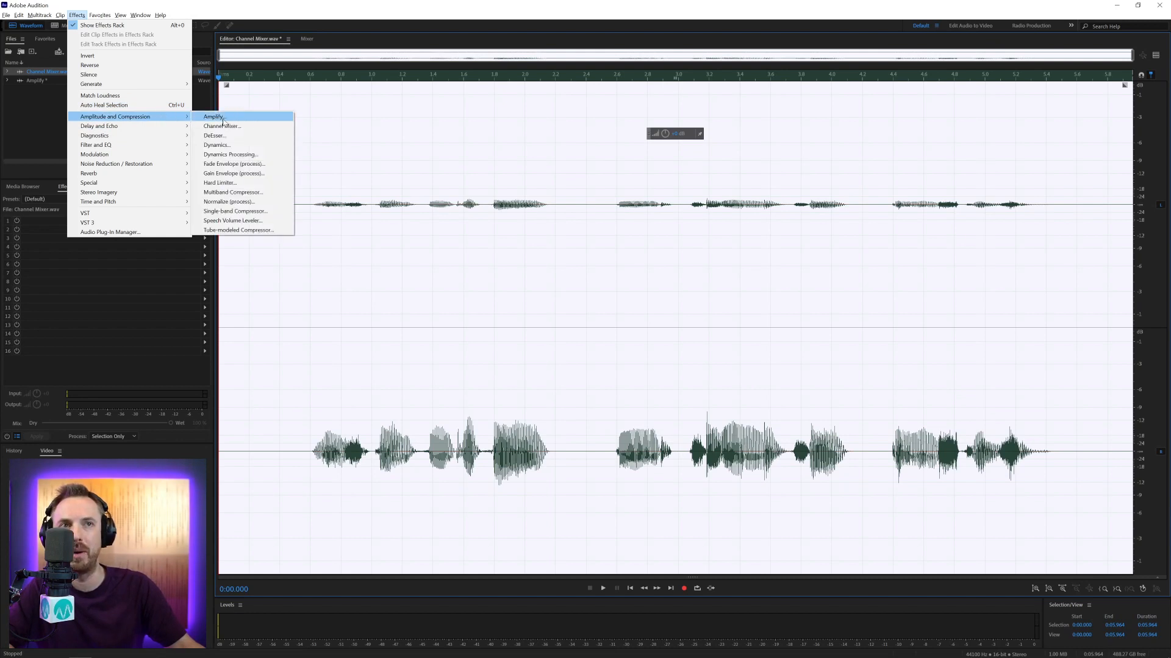
left_click(222, 125)
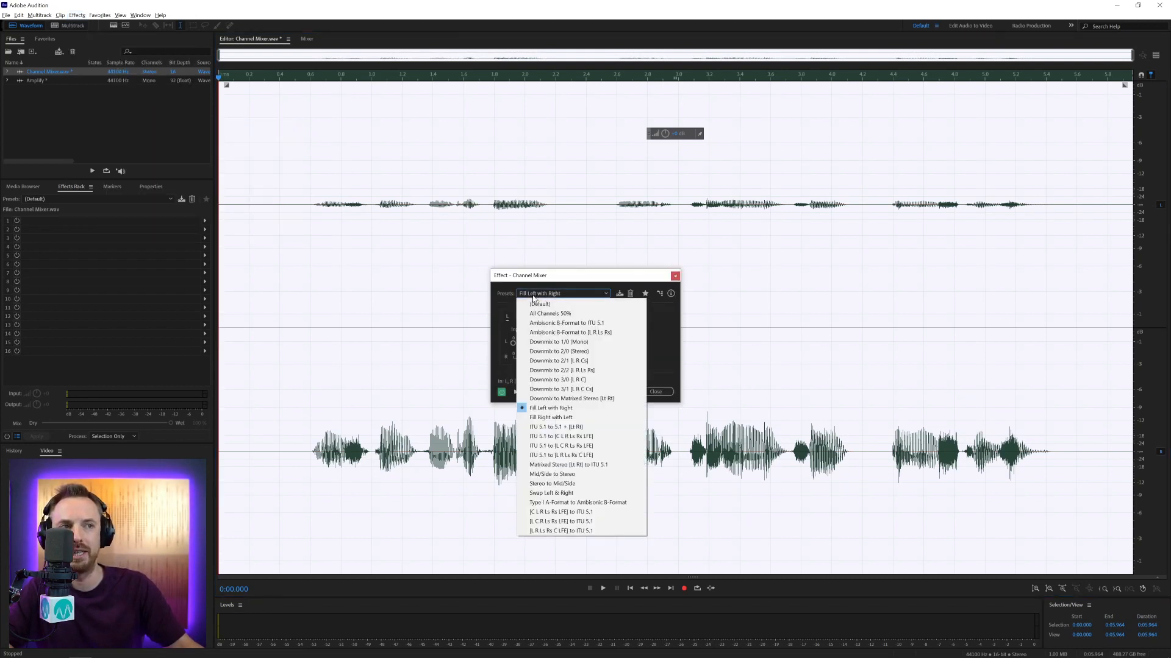
mouse_move(559, 361)
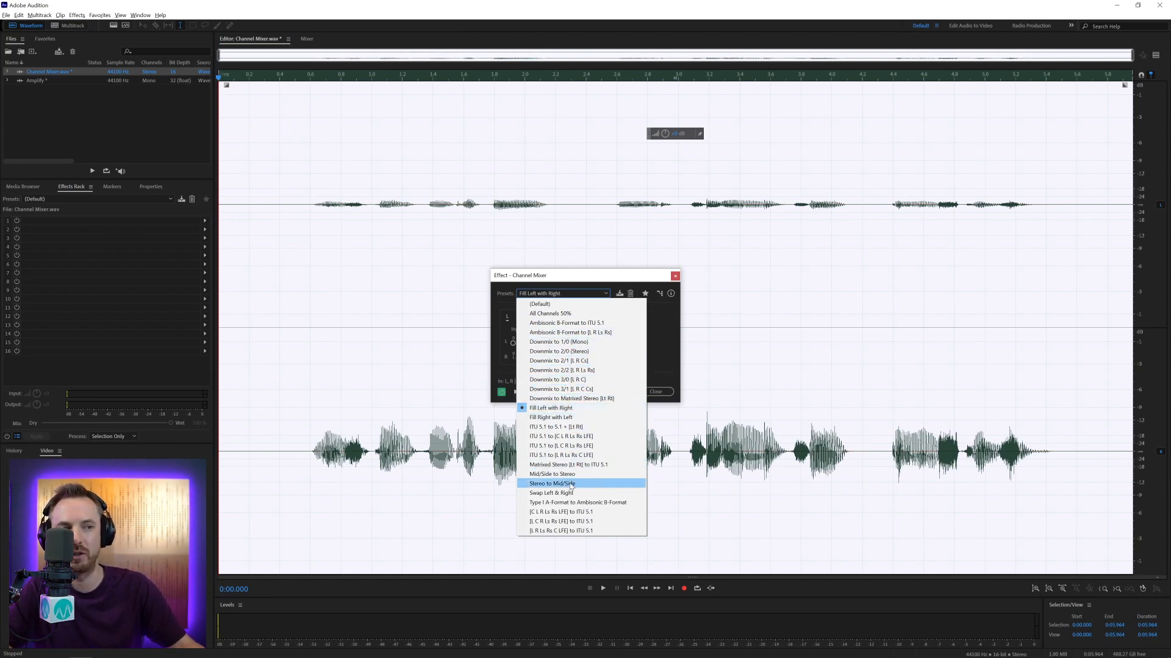
left_click(554, 493)
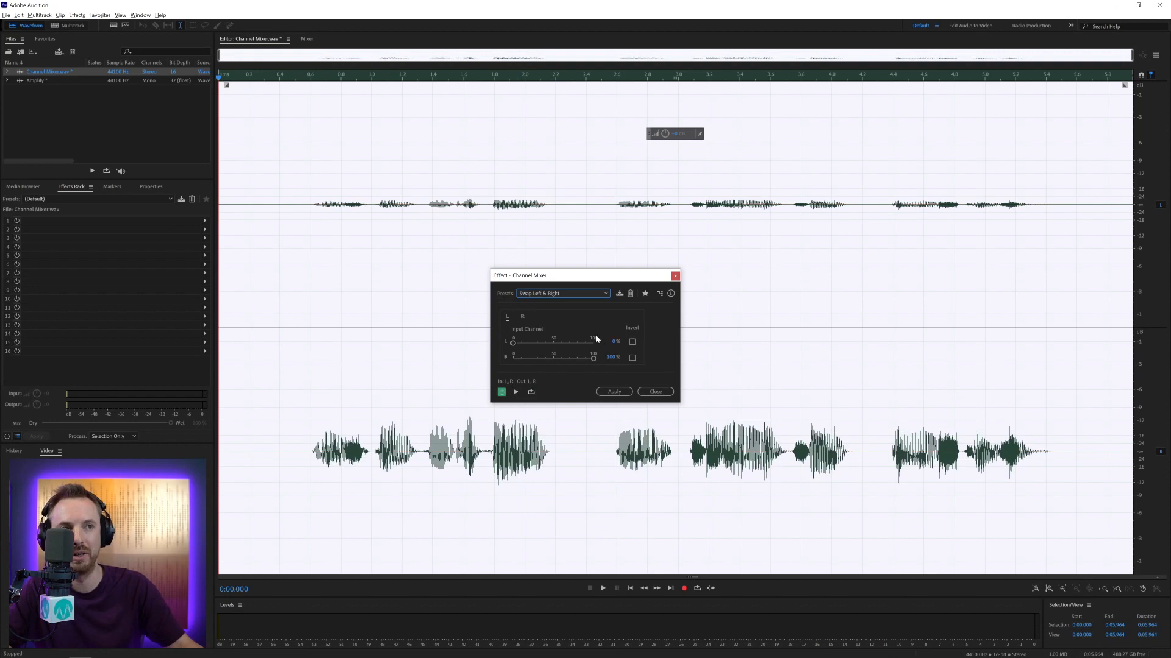